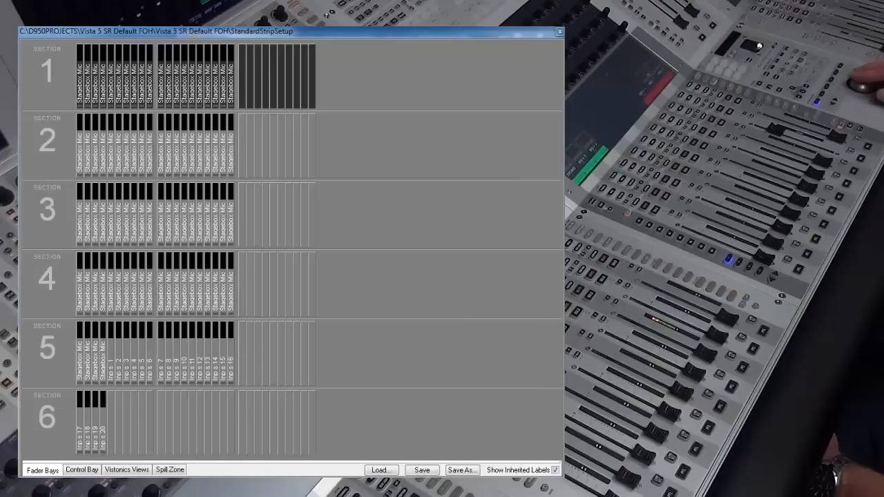
- Show the Spill Zone layout of the fader bays in Strip Setup
left_click(170, 470)
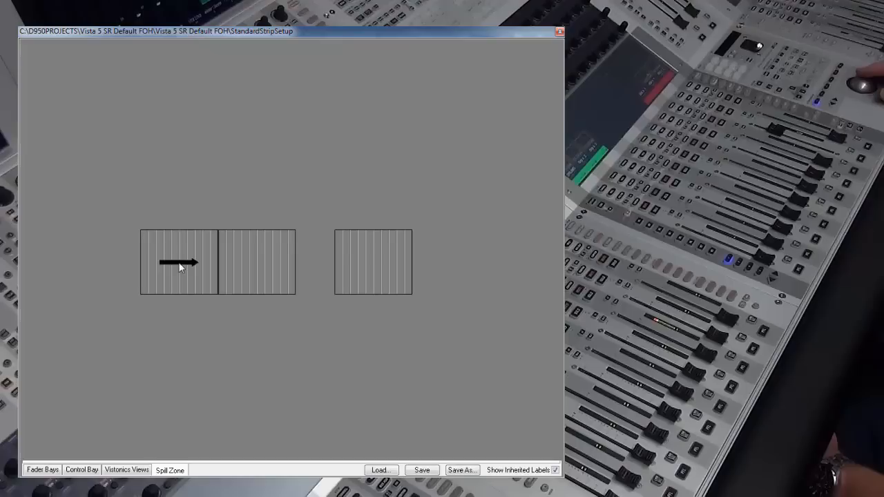
mouse_move(188, 313)
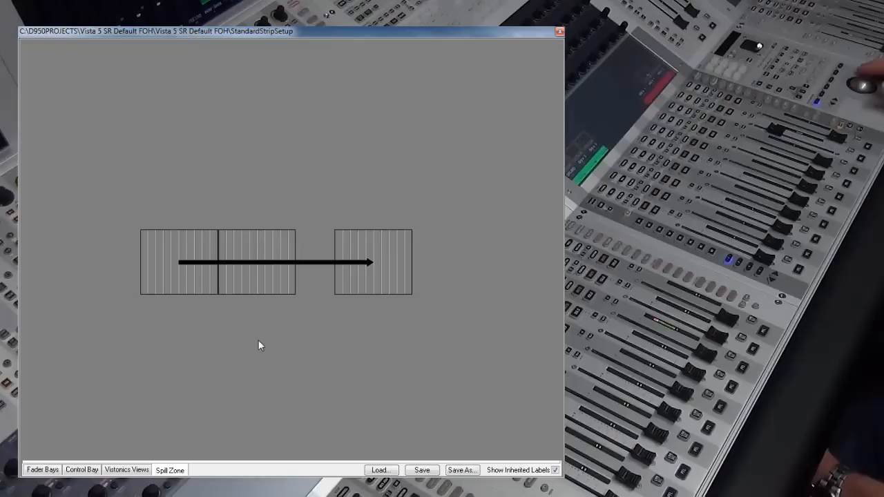
mouse_move(357, 356)
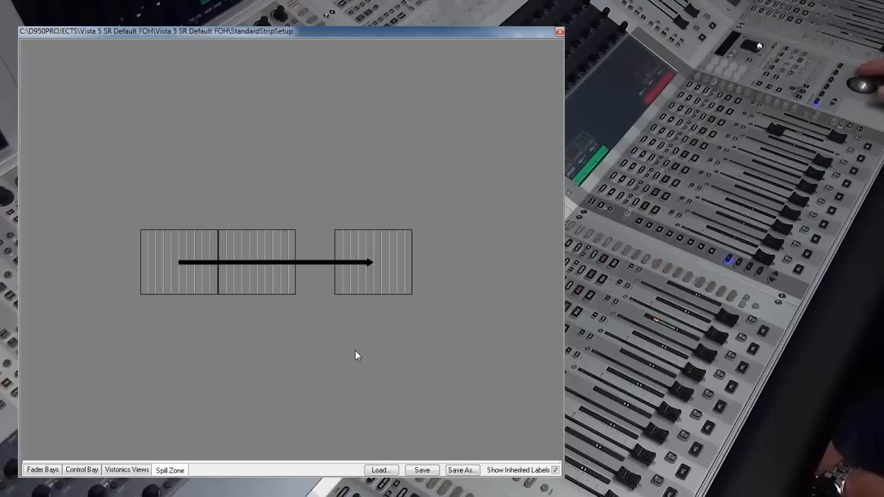